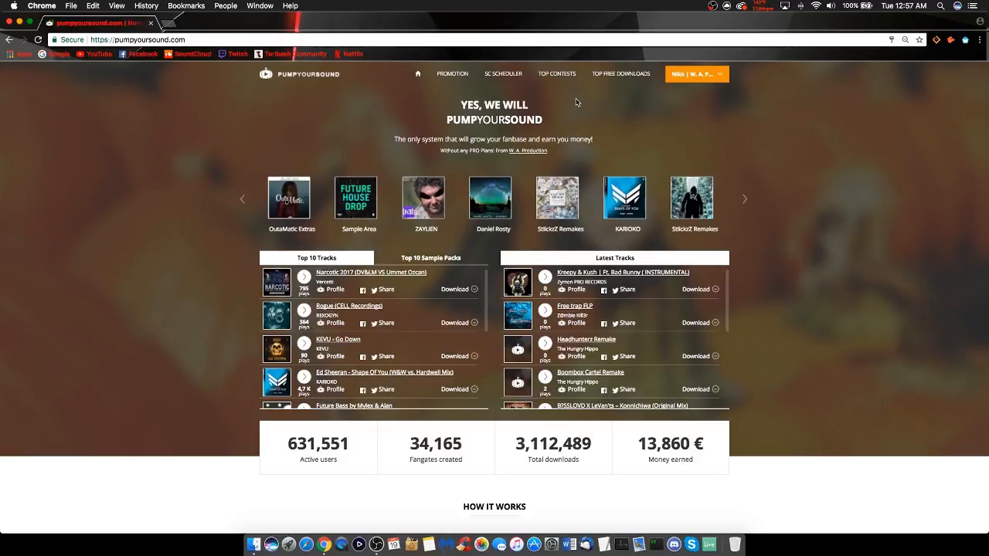
{"action": "mouse_move", "coordinate": [680, 130]}
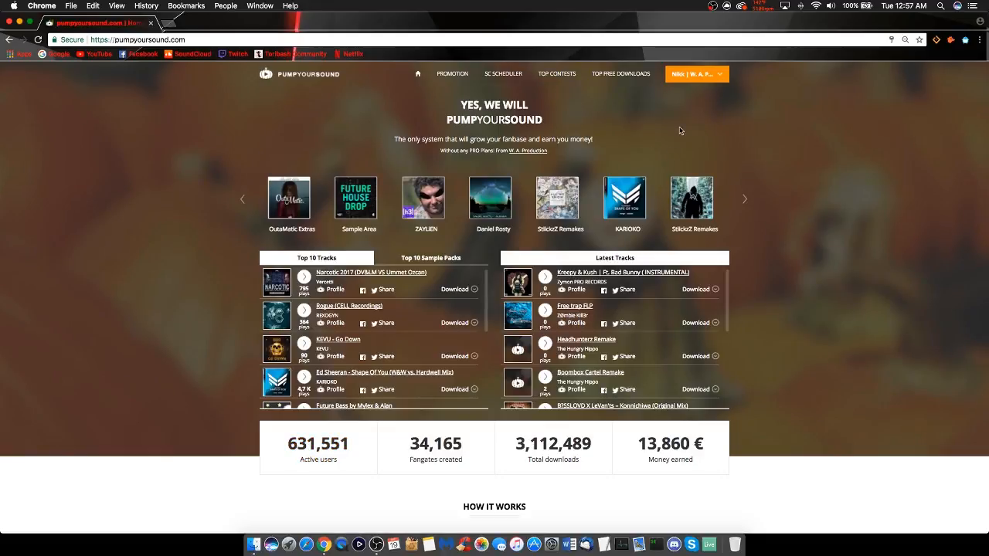
{"action": "mouse_move", "coordinate": [717, 90]}
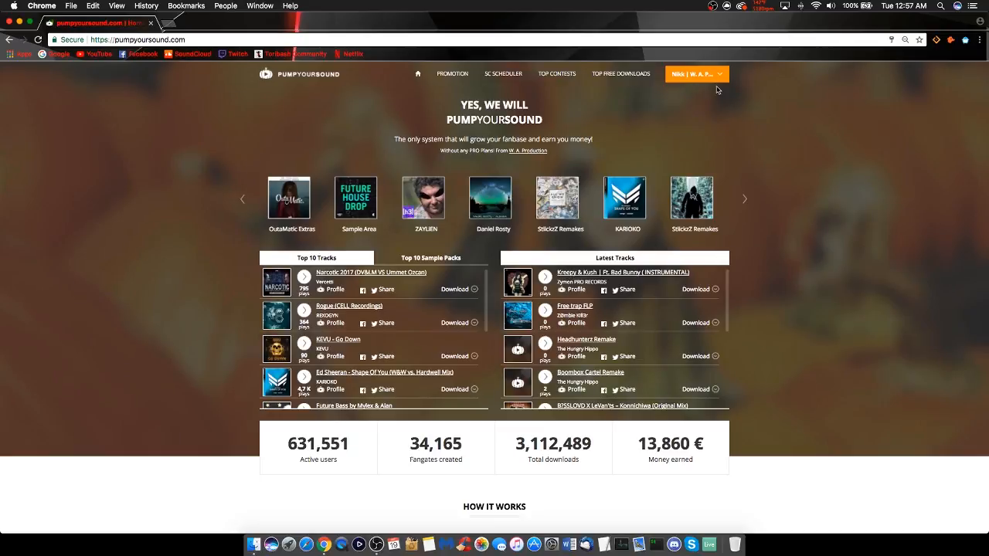
{"action": "mouse_move", "coordinate": [597, 99]}
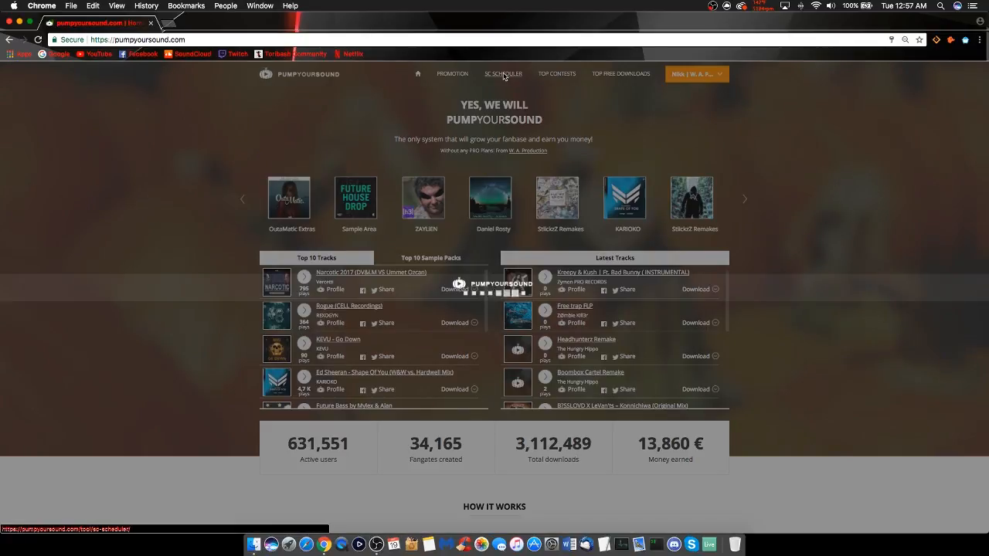
Step: Go to the SC Scheduler tools and switch to the Auto Scheduler (Beta) page
{"action": "left_click", "coordinate": [503, 75]}
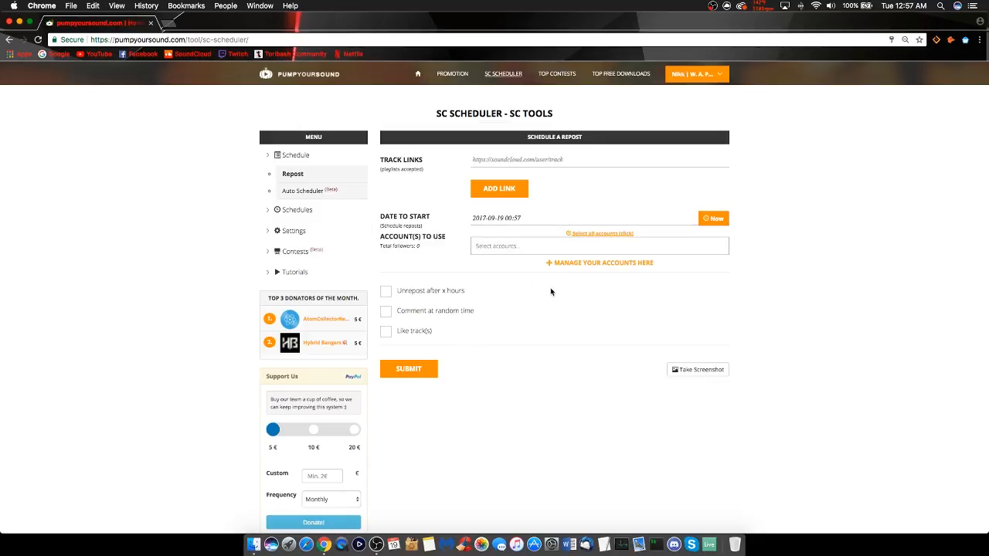
{"action": "mouse_move", "coordinate": [517, 292]}
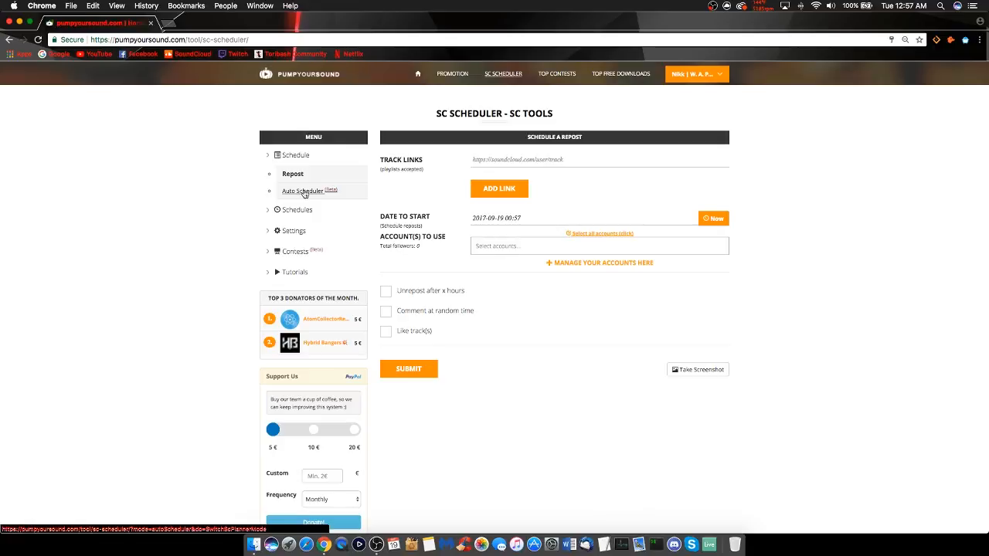
{"action": "mouse_move", "coordinate": [332, 195]}
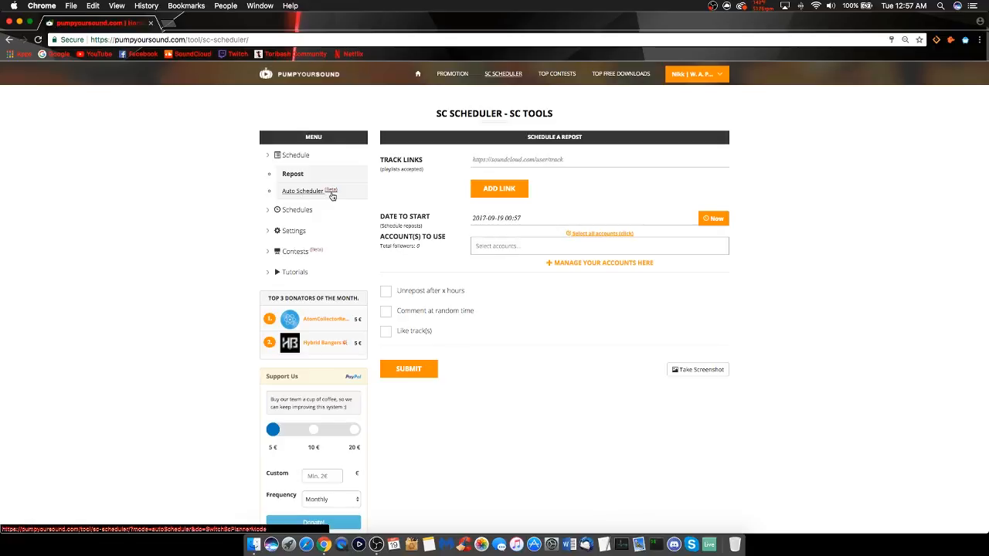
{"action": "left_click", "coordinate": [303, 191]}
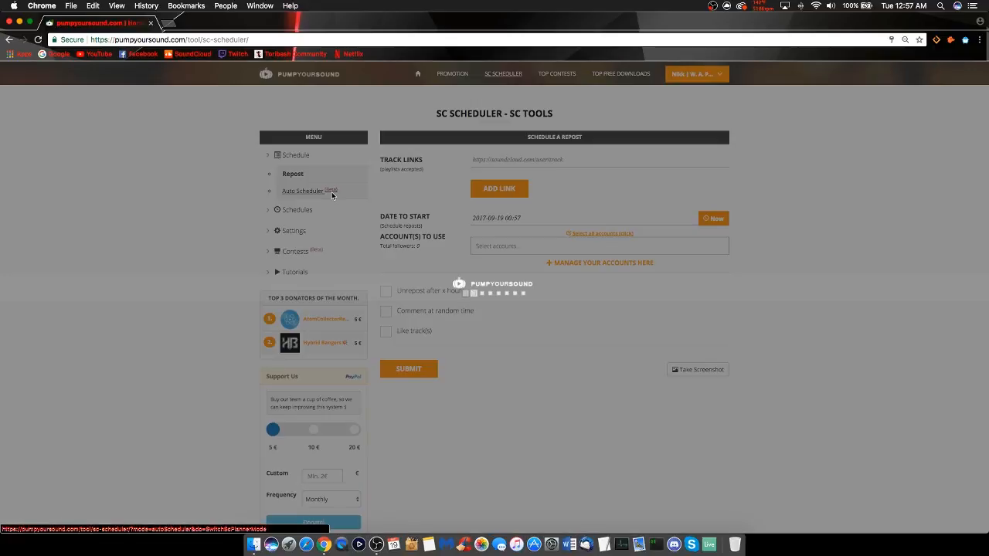
Step: Enter the schedule templates page via the pencil Edit button beside the Template dropdown
{"action": "left_click", "coordinate": [306, 192]}
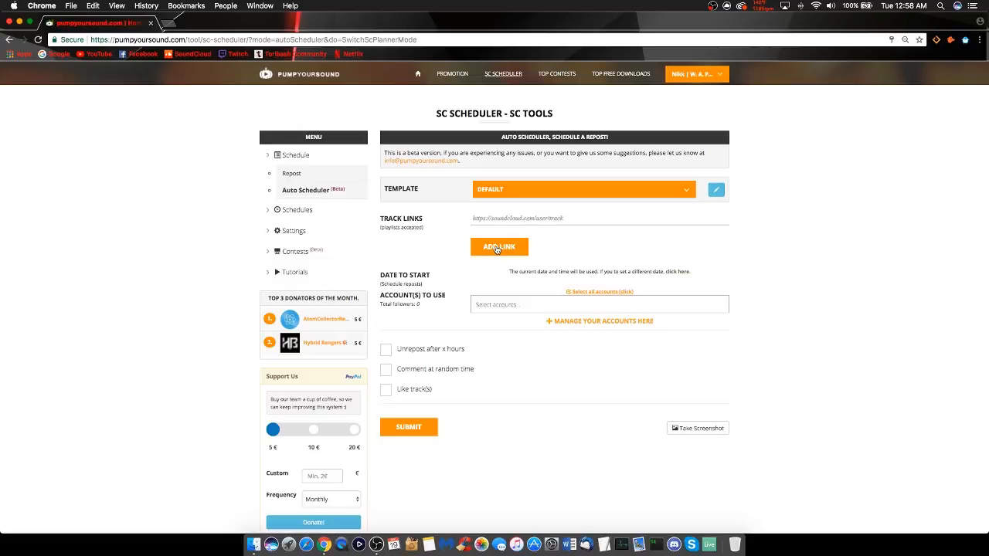
{"action": "mouse_move", "coordinate": [689, 194]}
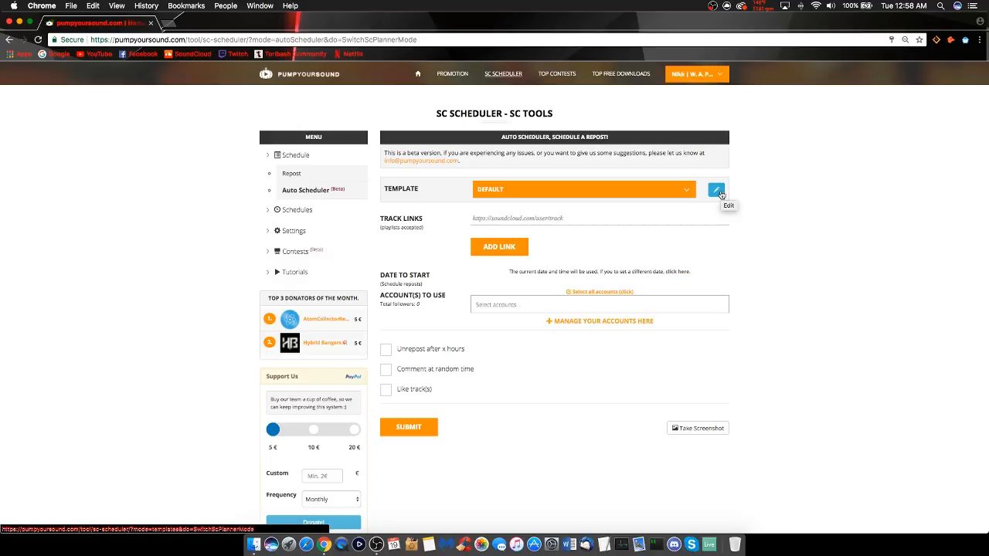
{"action": "left_click", "coordinate": [717, 189]}
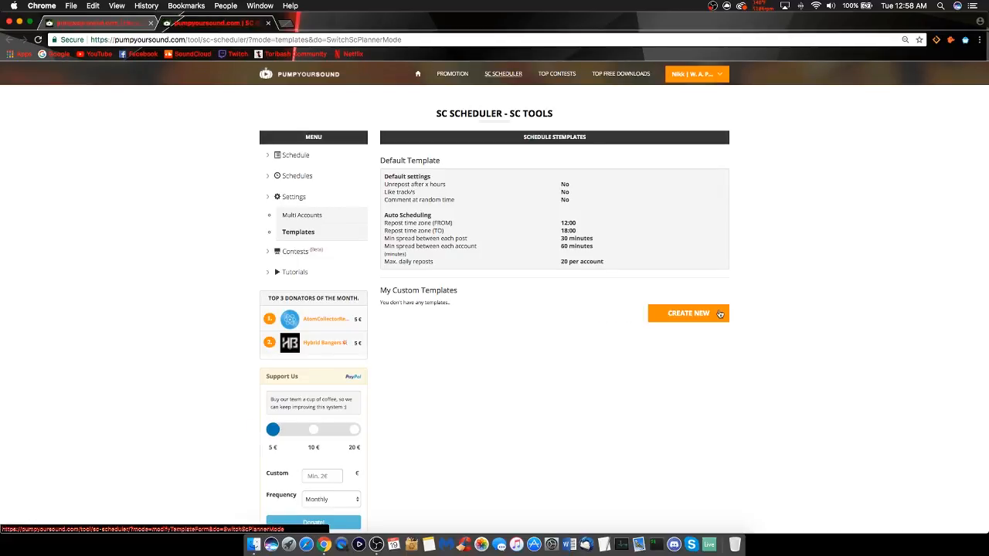
Step: Start a new custom template under My Custom Templates and focus its Name field
{"action": "left_click", "coordinate": [686, 312]}
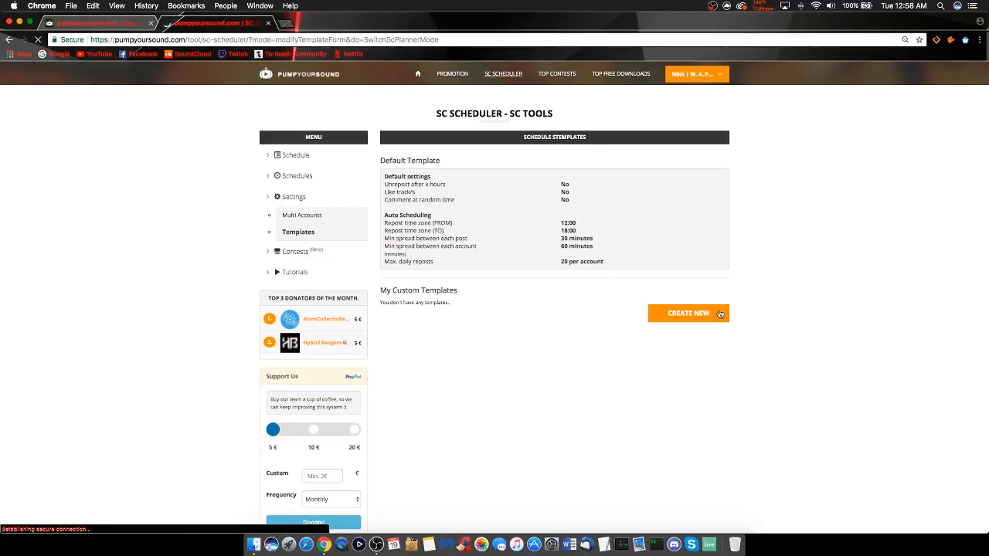
{"action": "left_click", "coordinate": [688, 312]}
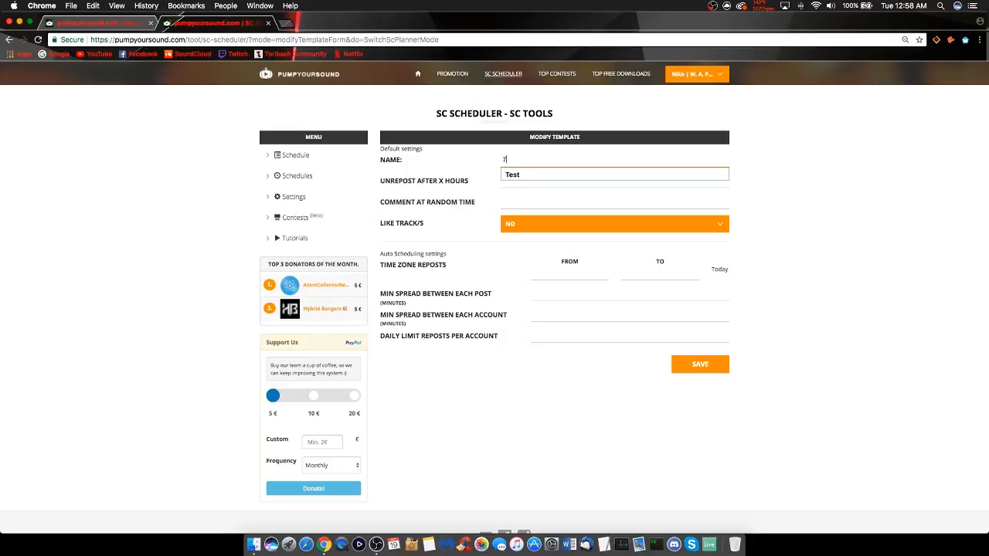
Step: Name the template 'Template', set unrepost after 13 hours and random-time comment 'Nice!'
{"action": "type", "text": "Template 0"}
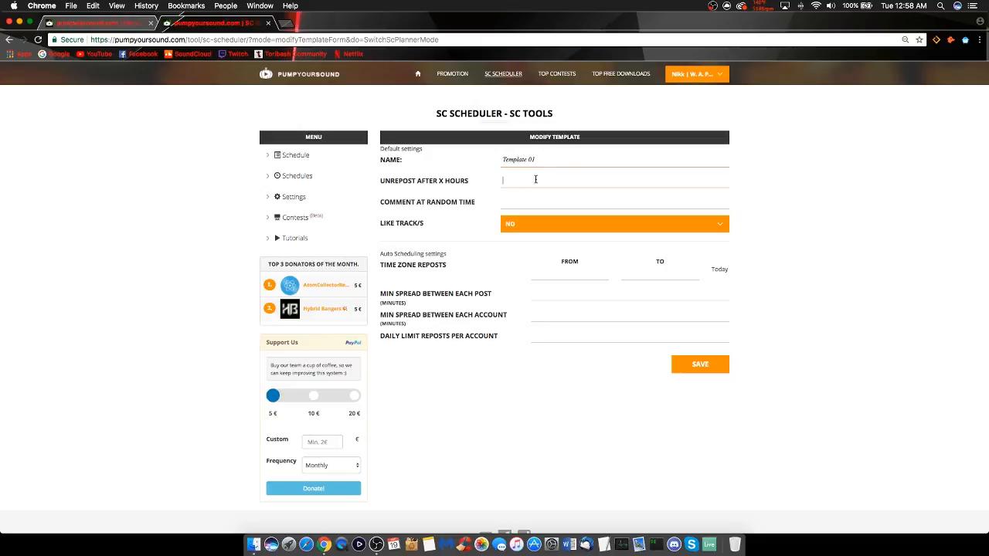
{"action": "type", "text": "13"}
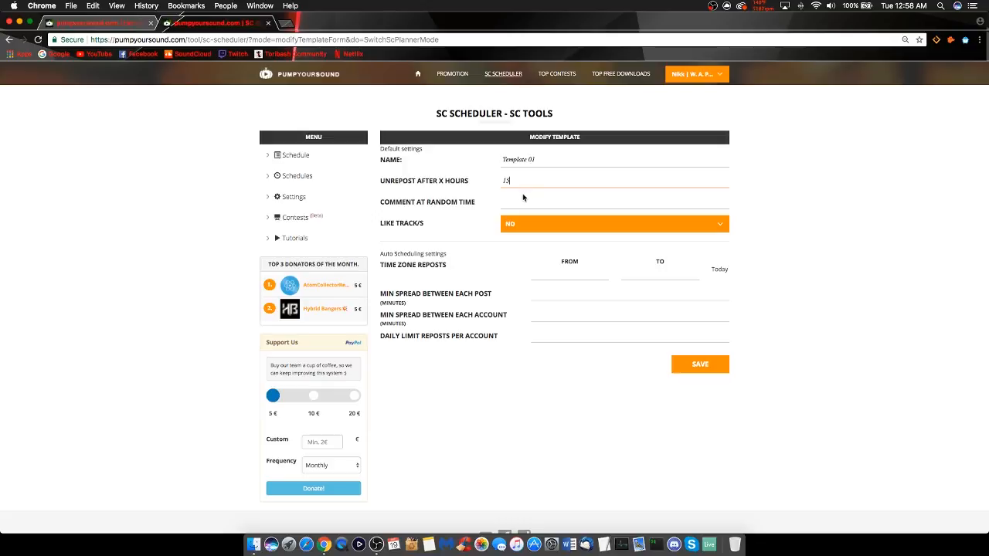
{"action": "left_click", "coordinate": [615, 201]}
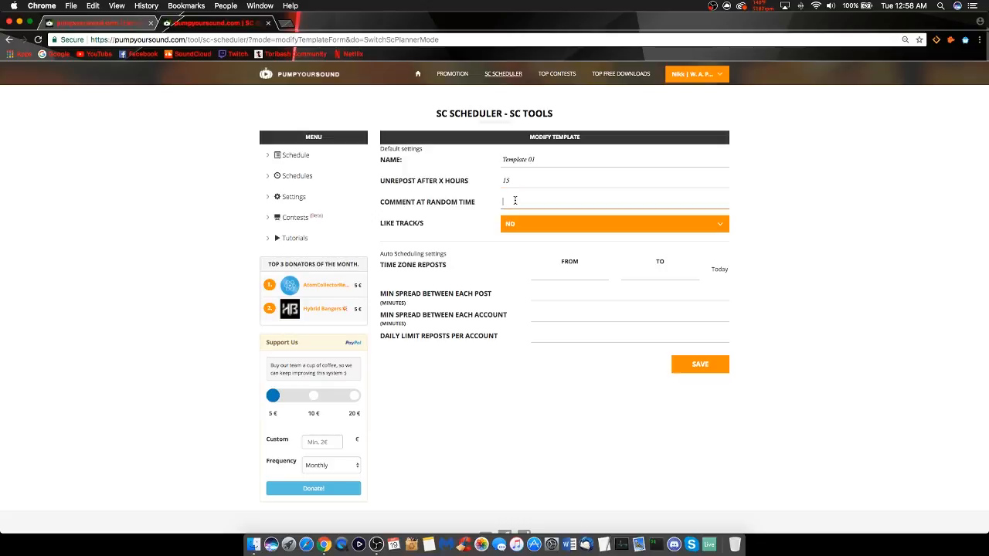
{"action": "type", "text": "Nice!"}
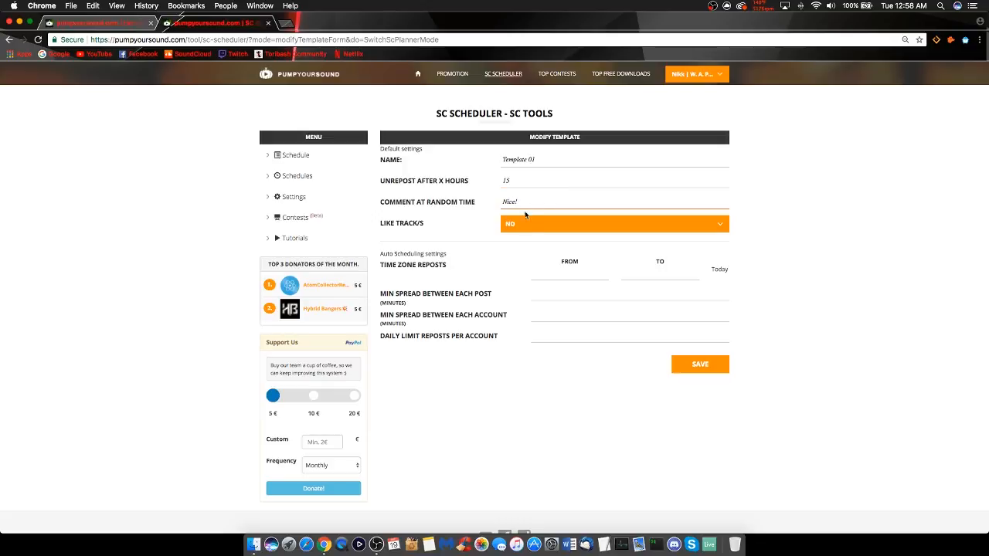
{"action": "left_click", "coordinate": [615, 223]}
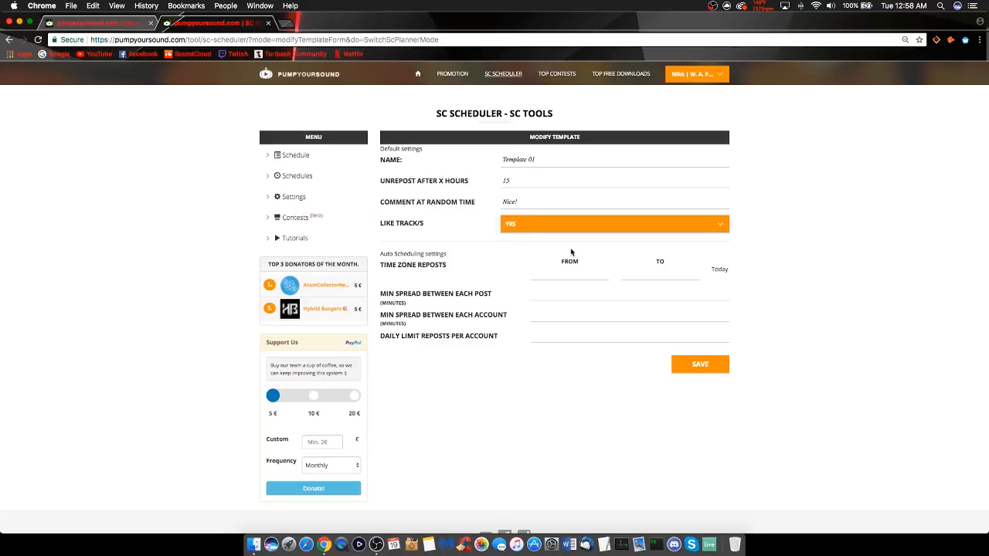
Step: Set the repost time window from 05:00 to 07:30 using the hour and minute pickers
{"action": "left_click", "coordinate": [568, 275]}
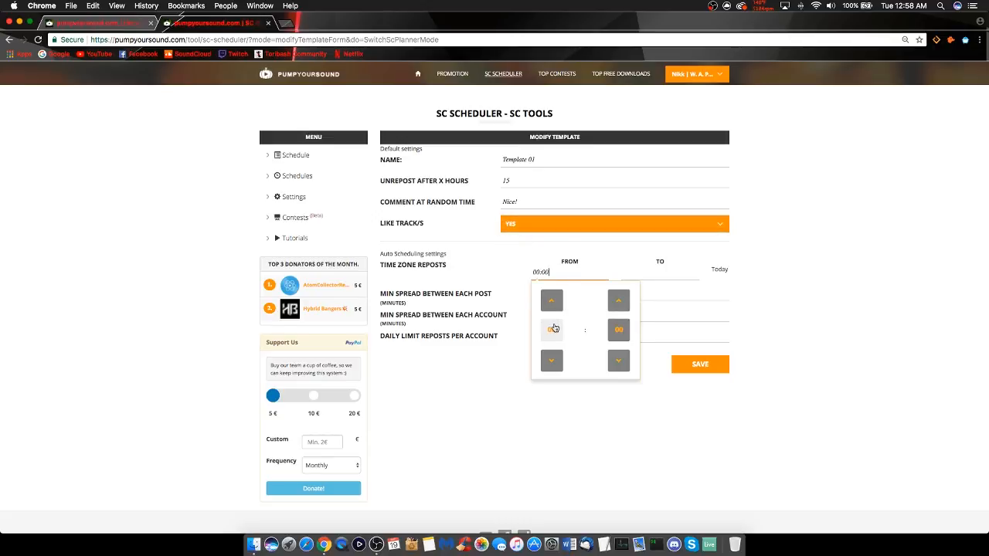
{"action": "left_click", "coordinate": [551, 331]}
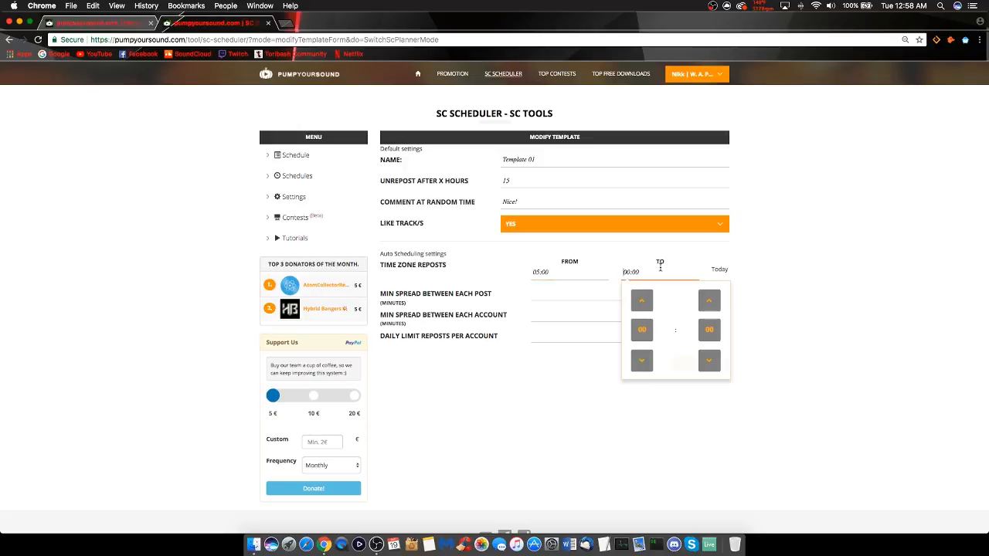
{"action": "left_click", "coordinate": [660, 331]}
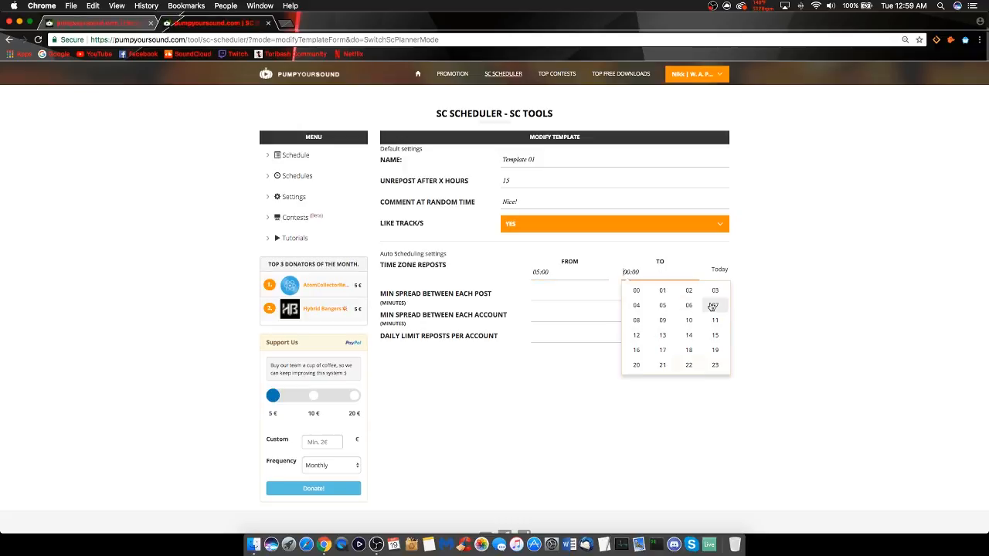
{"action": "left_click", "coordinate": [714, 306]}
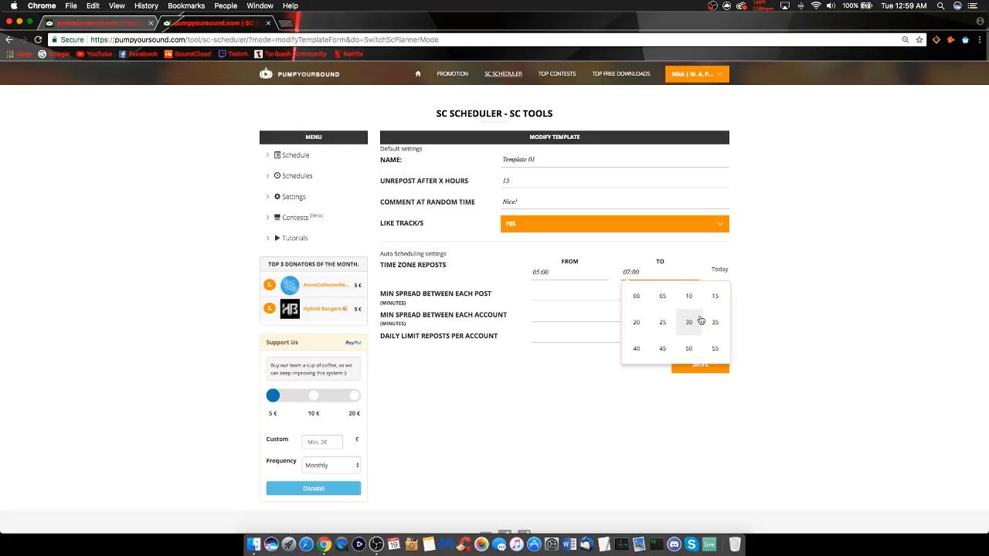
{"action": "left_click", "coordinate": [689, 323]}
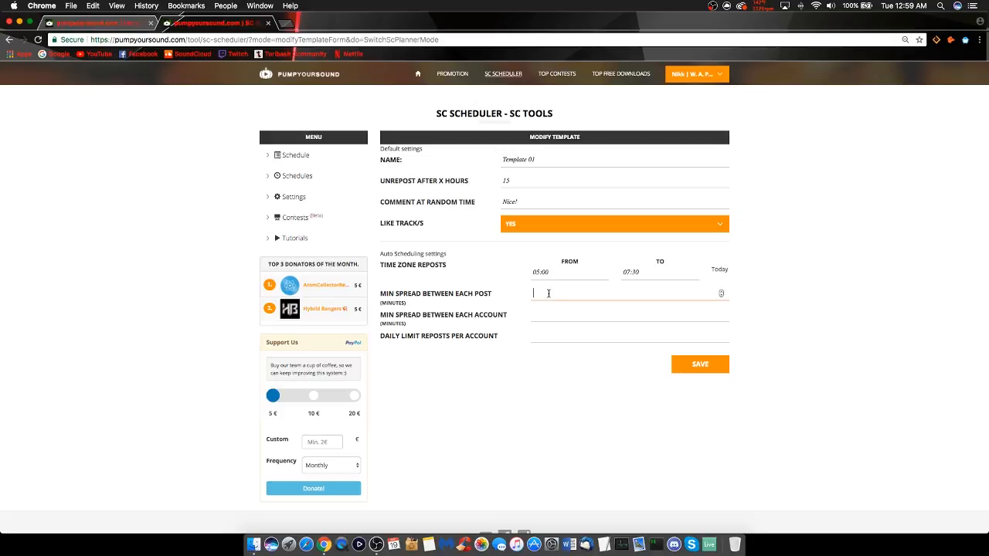
Step: Enter min spreads of 15 and 25 minutes and daily limit 2, then save the template
{"action": "type", "text": "15"}
{"action": "left_click", "coordinate": [631, 314]}
{"action": "type", "text": "25"}
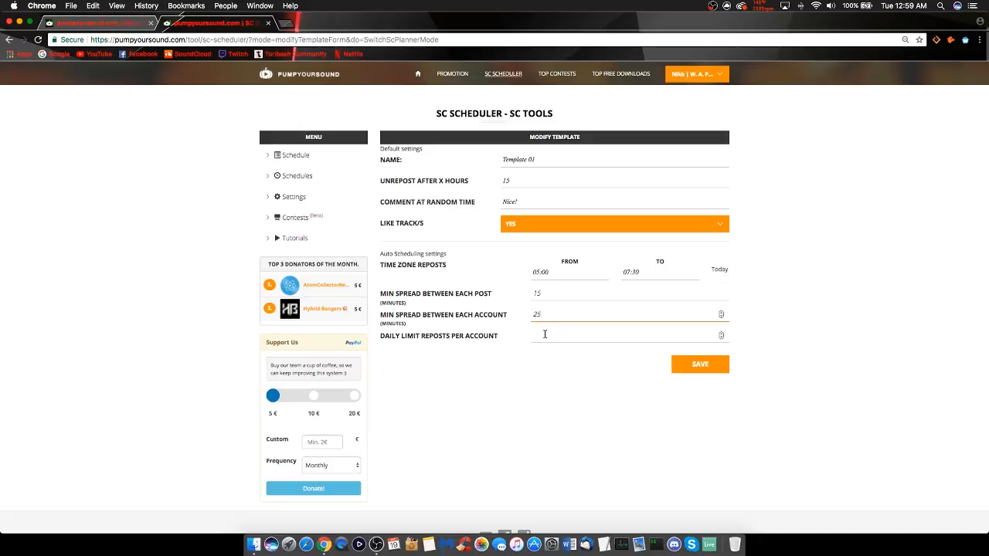
{"action": "type", "text": "2"}
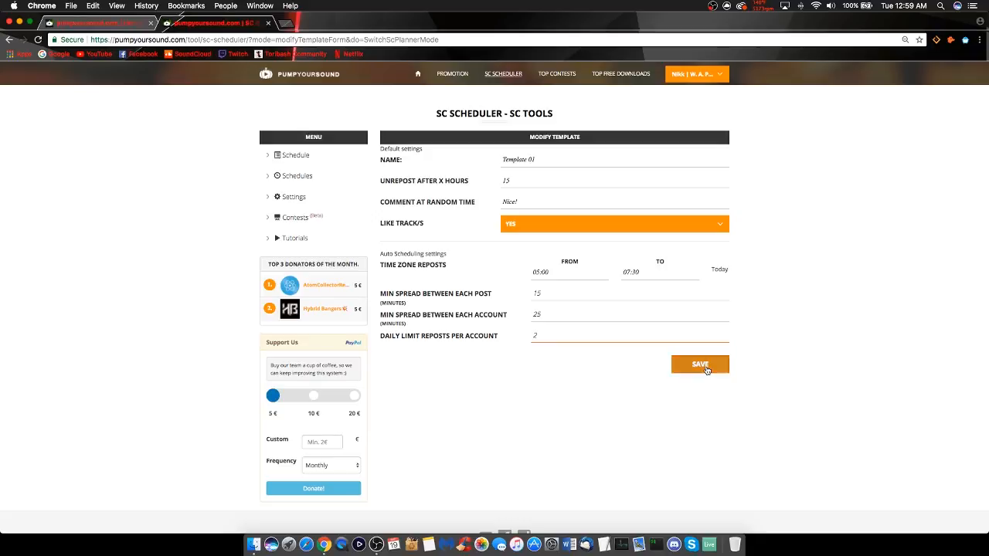
{"action": "left_click", "coordinate": [699, 365]}
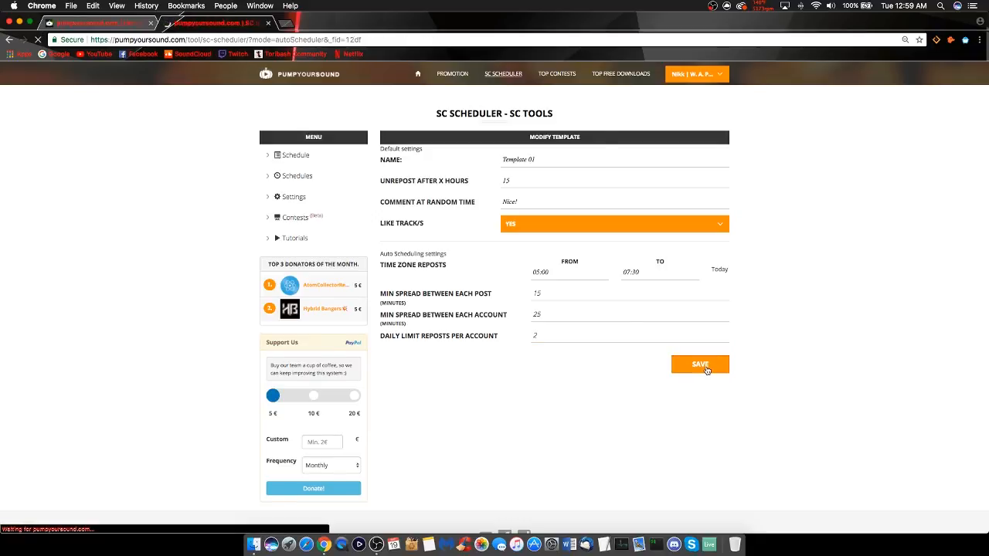
Step: With TEMPLATE 01 chosen, add the pasted SoundCloud track link and show the accounts list
{"action": "left_click", "coordinate": [699, 365]}
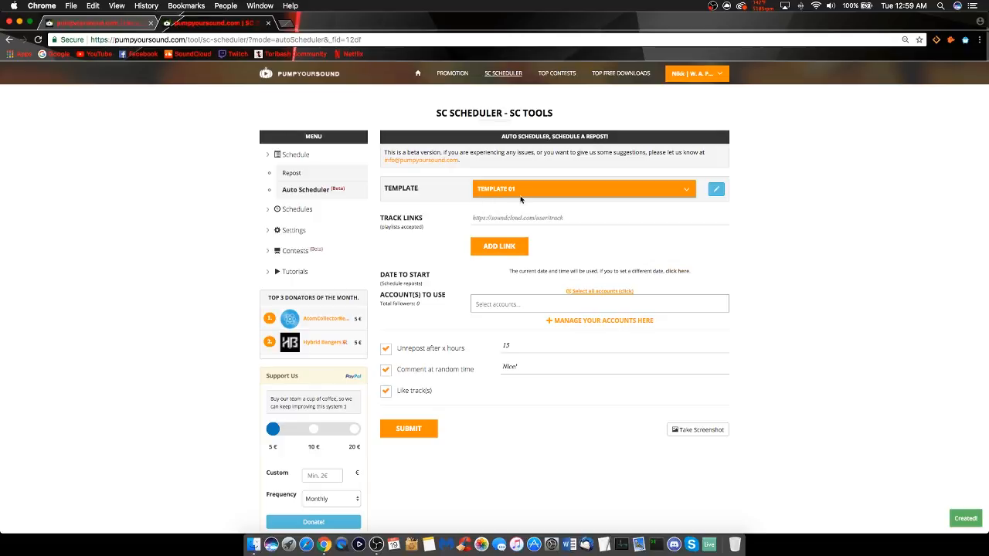
{"action": "left_click", "coordinate": [600, 216]}
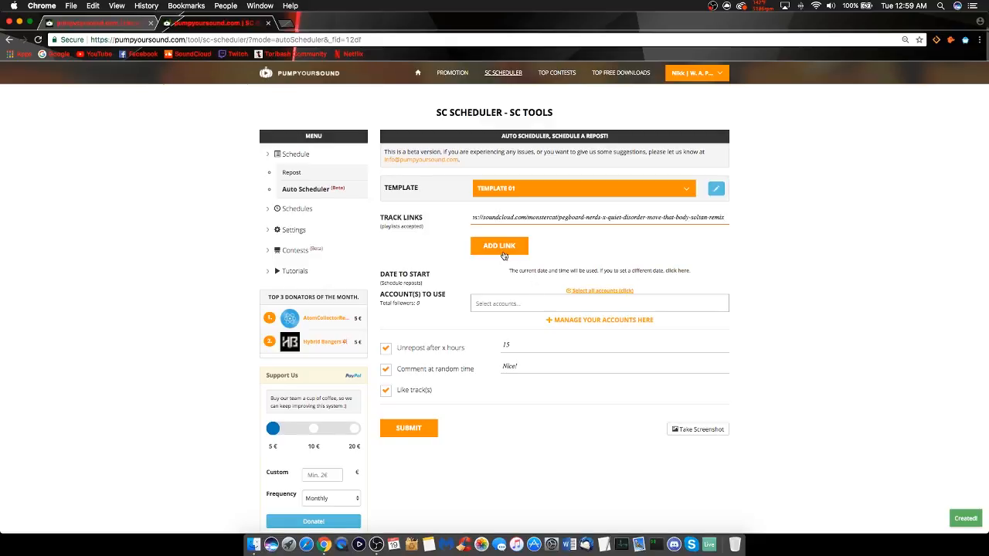
{"action": "left_click", "coordinate": [497, 246]}
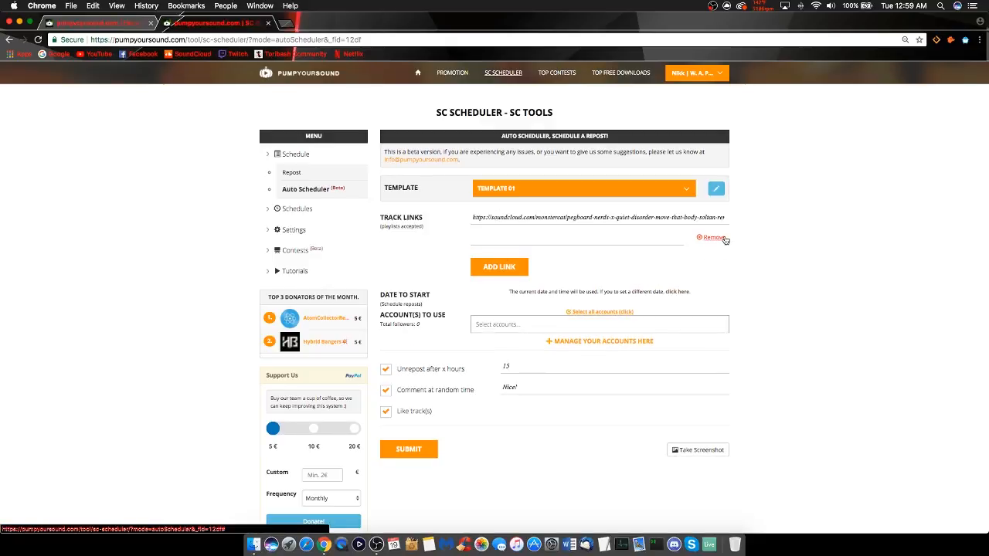
{"action": "left_click", "coordinate": [599, 324]}
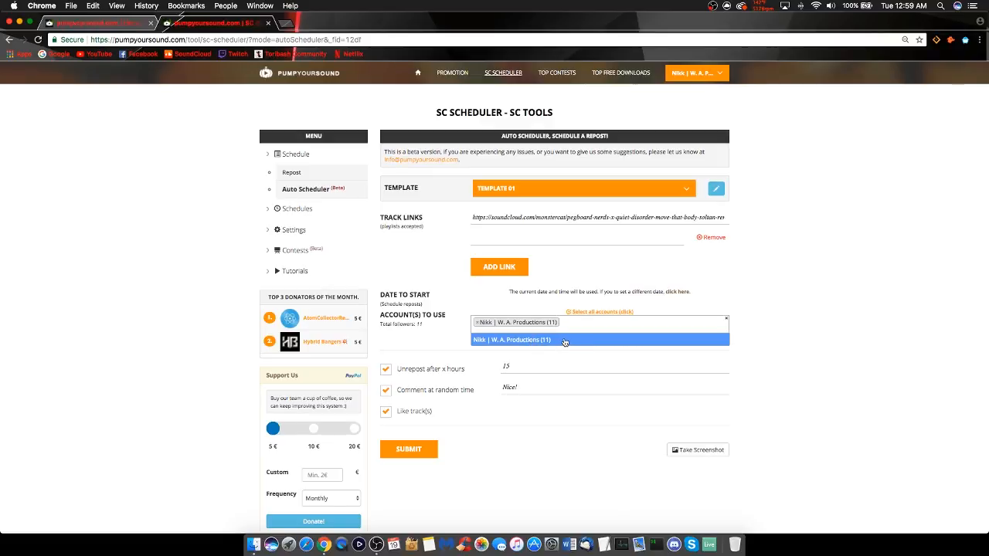
Step: Select the account, enable Unrepost, Comment and Like track(s), and submit the repost schedule
{"action": "left_click", "coordinate": [512, 340]}
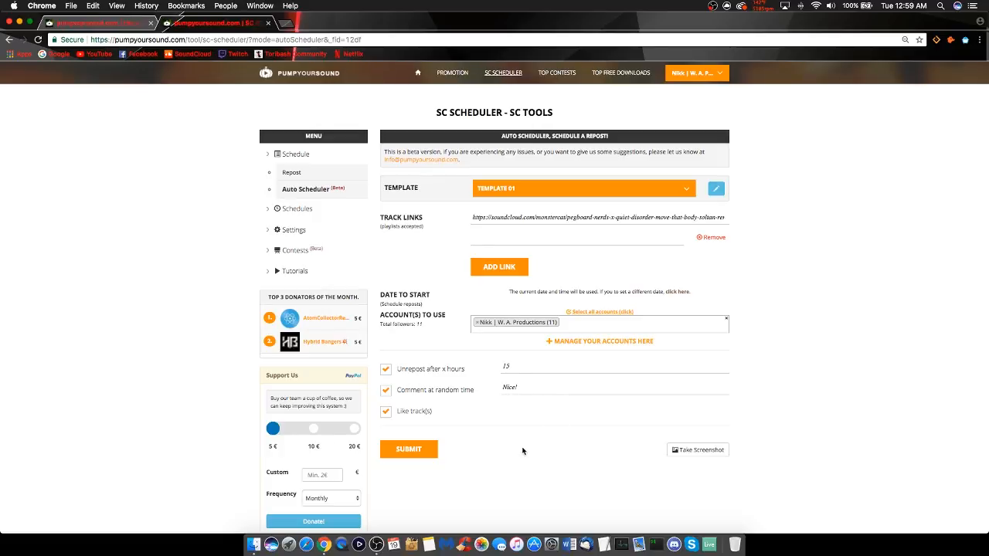
{"action": "mouse_move", "coordinate": [509, 453]}
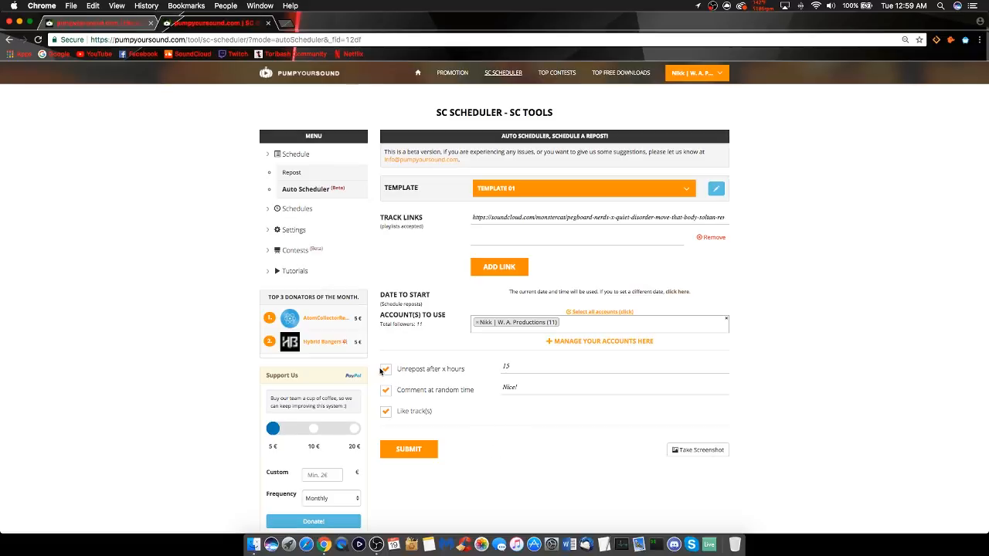
{"action": "left_click", "coordinate": [385, 369]}
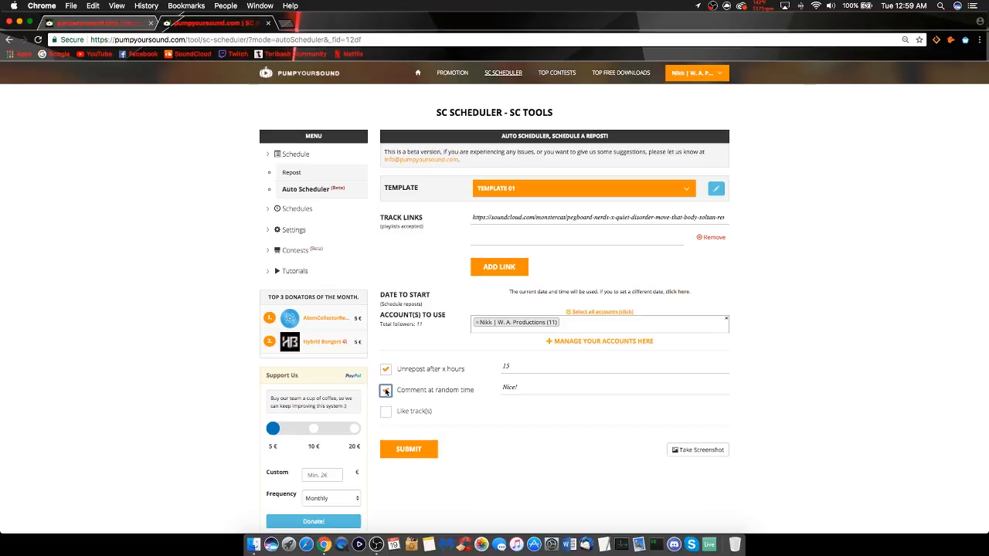
{"action": "left_click", "coordinate": [386, 390]}
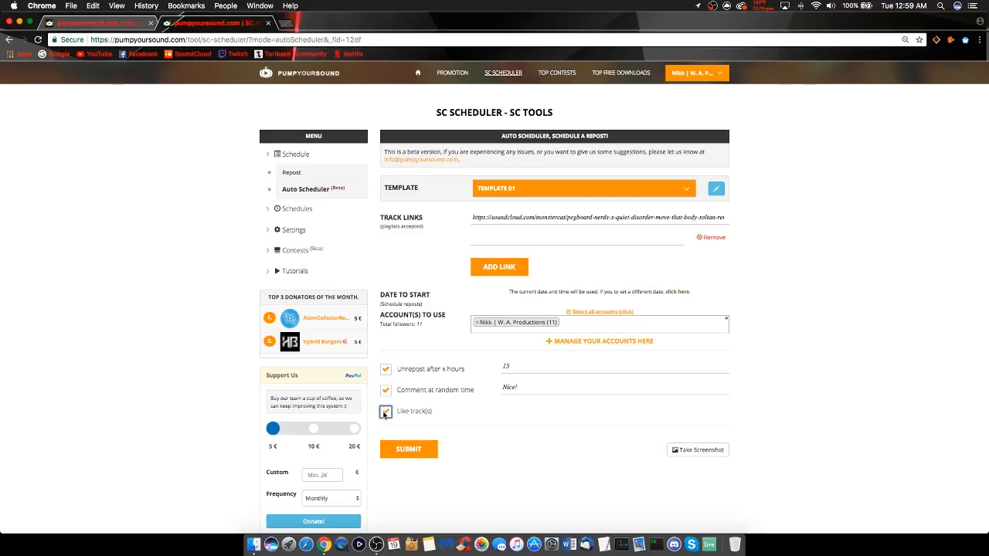
{"action": "left_click", "coordinate": [386, 411]}
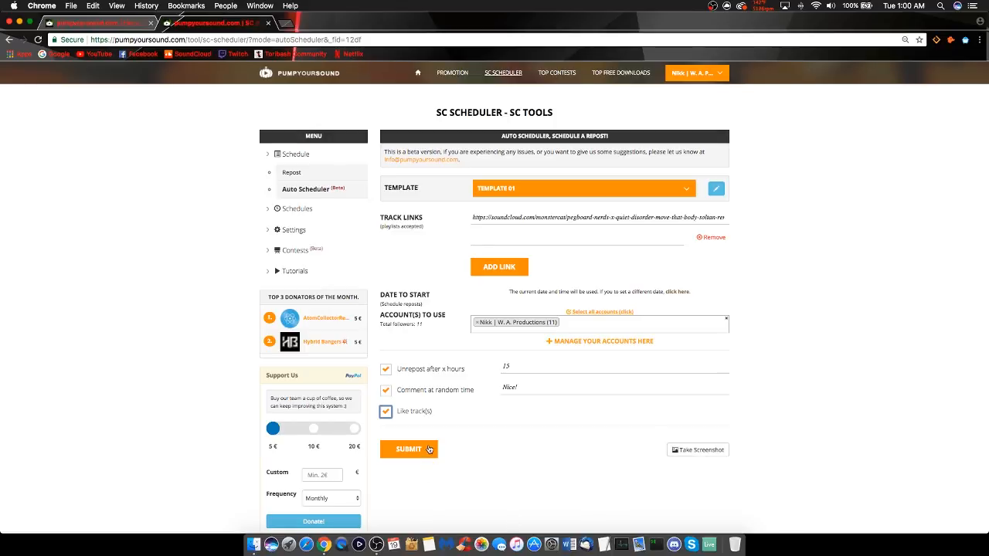
{"action": "left_click", "coordinate": [408, 448]}
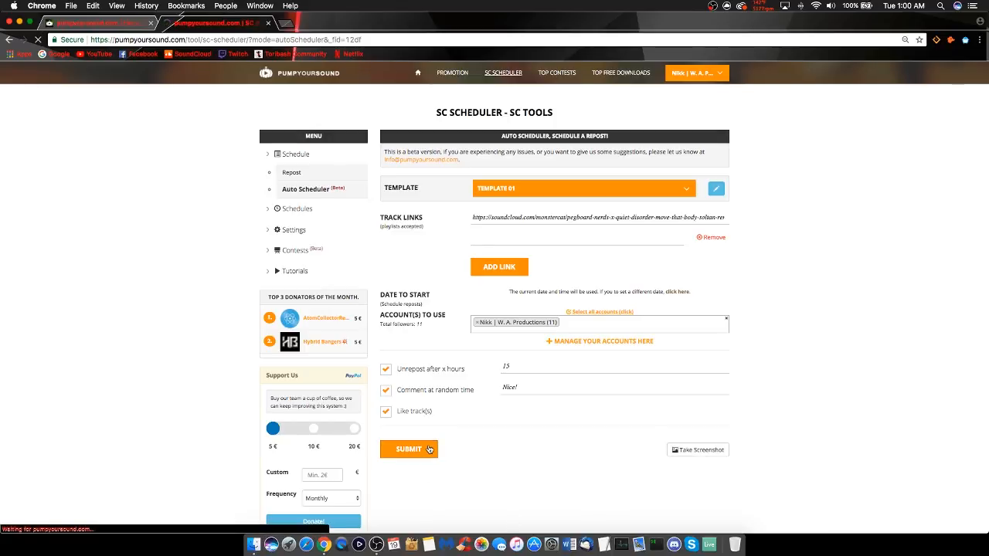
{"action": "left_click", "coordinate": [407, 448]}
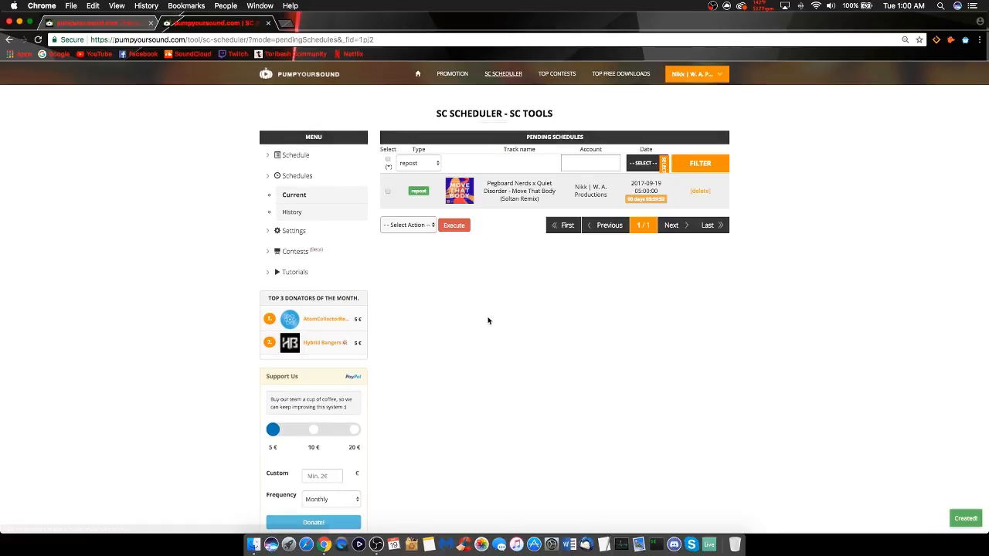